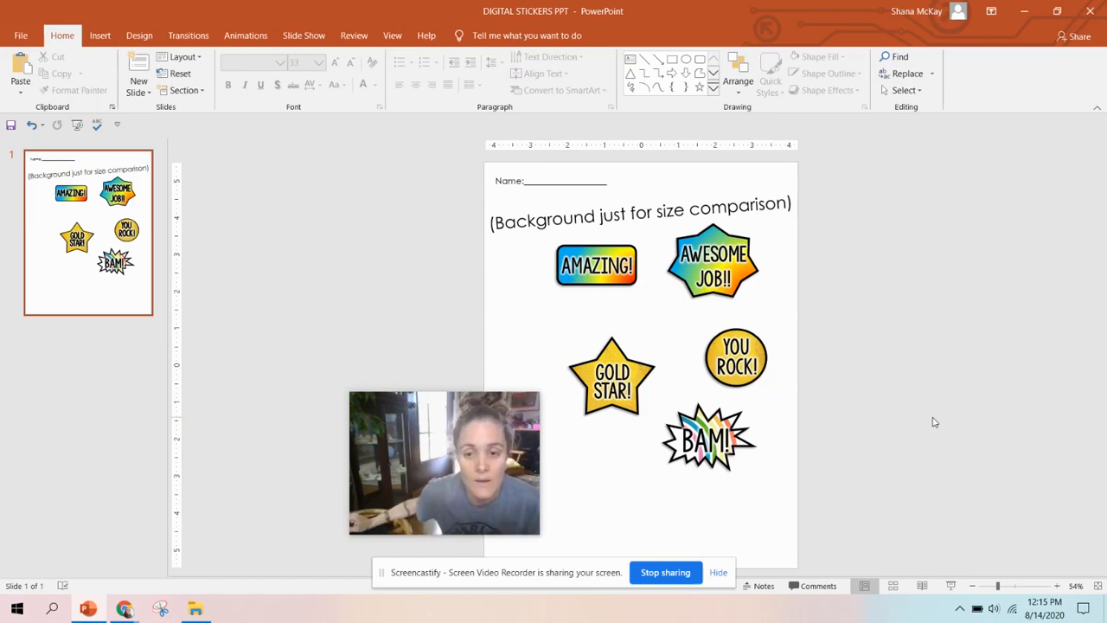
Go to the Pixabay website in the web browser.
click(612, 374)
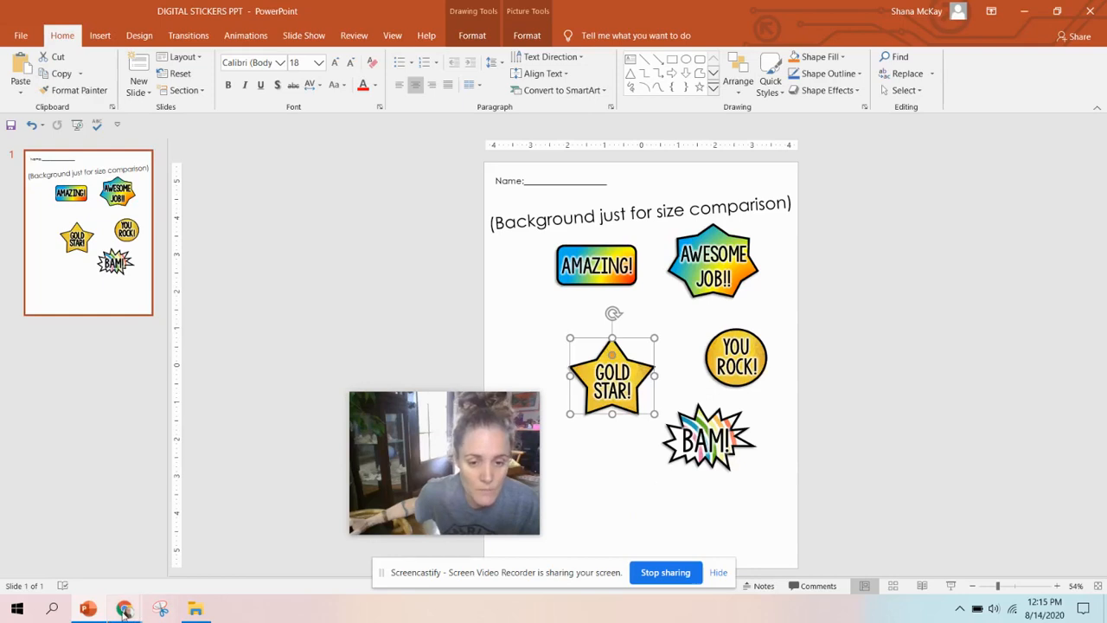
click(124, 608)
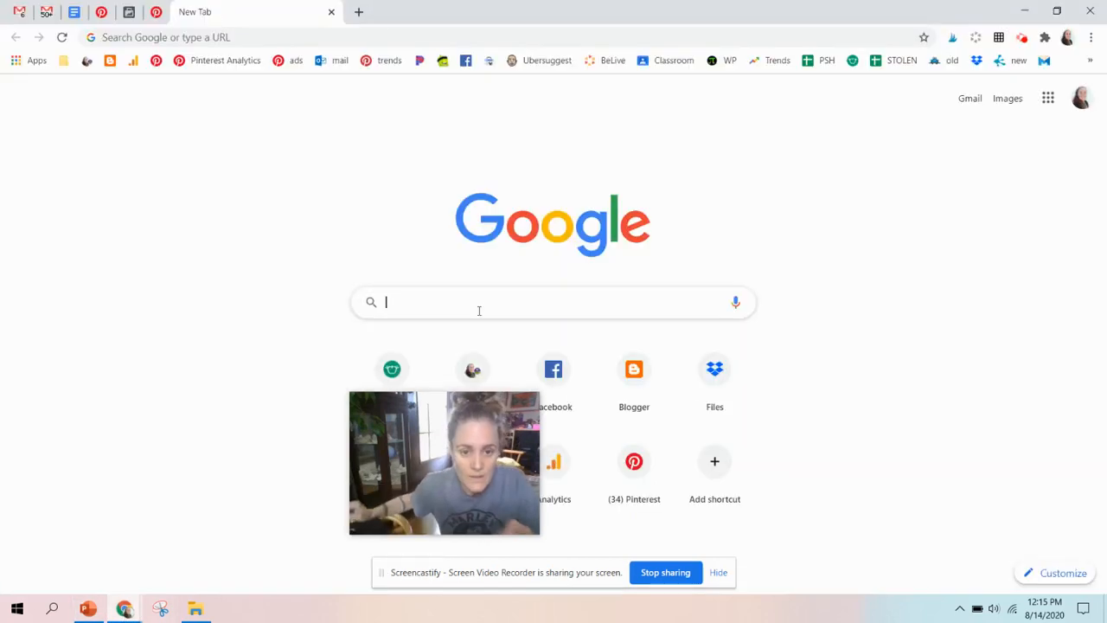
text(Pixalay)
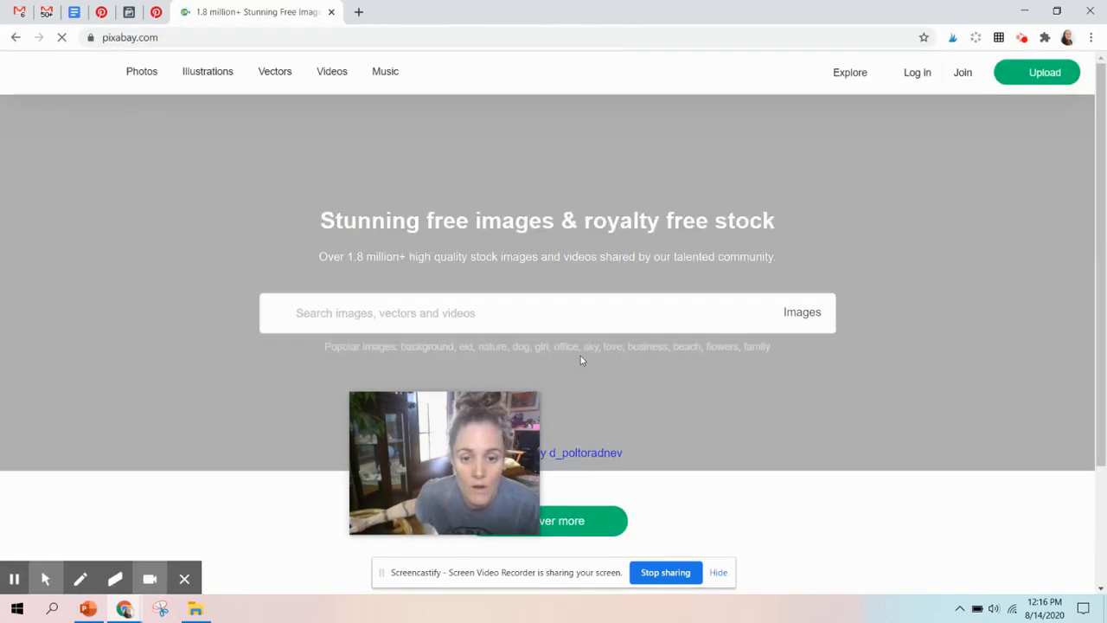
scroll(down, 3)
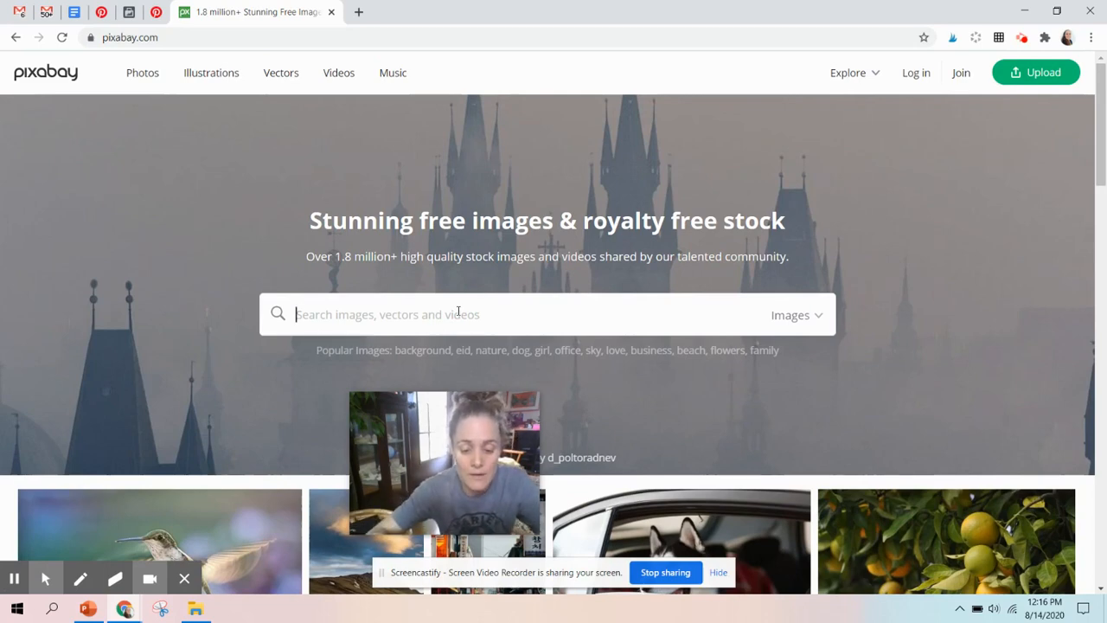
Search Pixabay for 'gold' and scroll through the free image results.
text(GOLD)
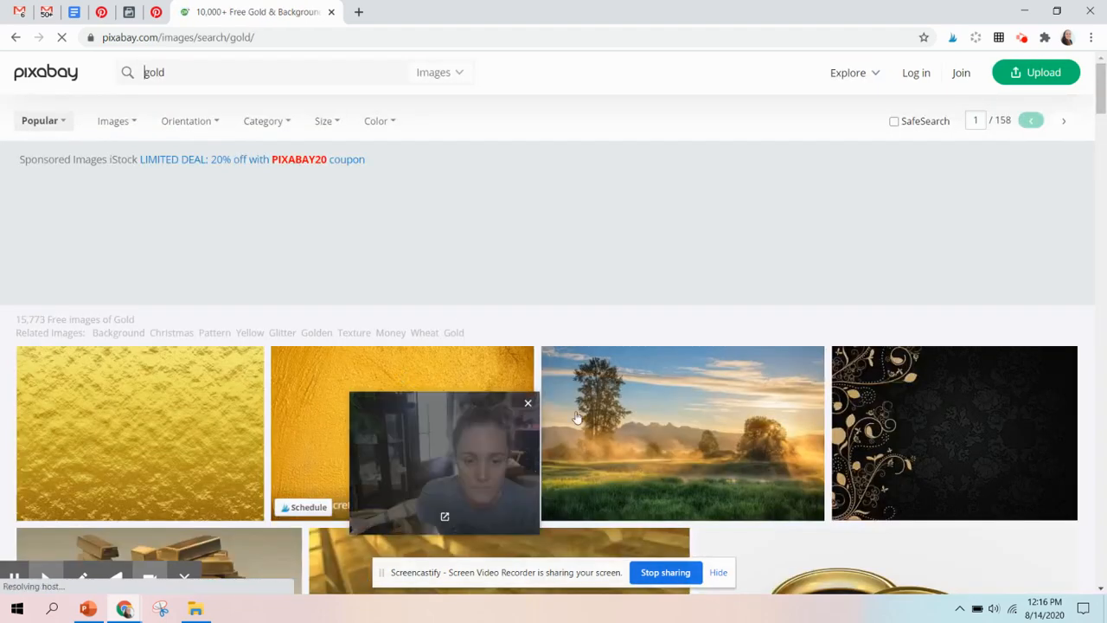
scroll(down, 3)
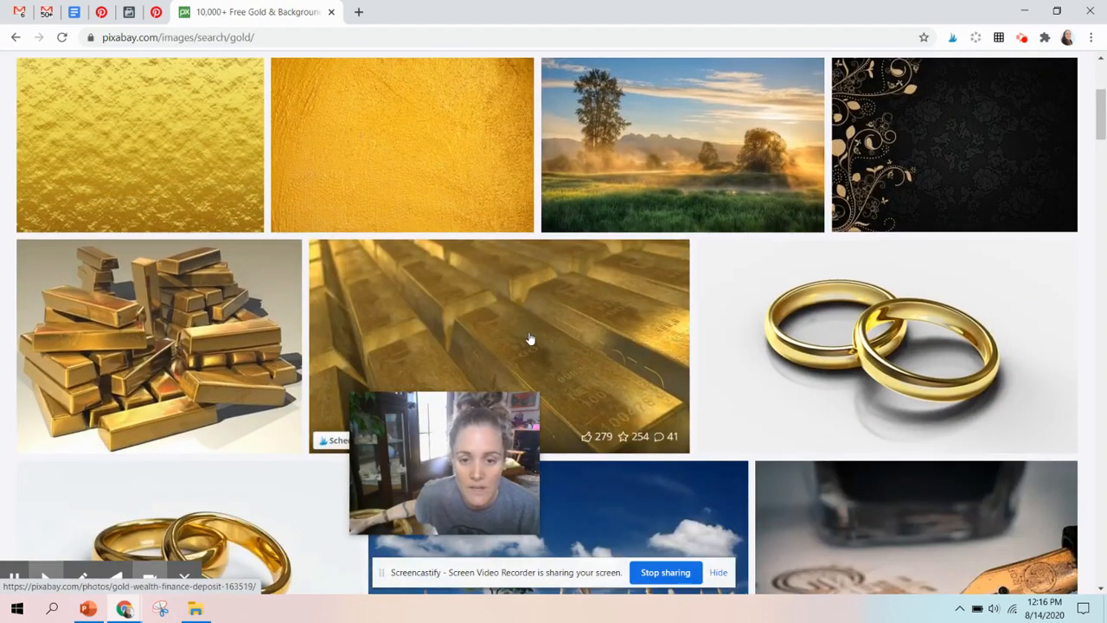
scroll(down, 3)
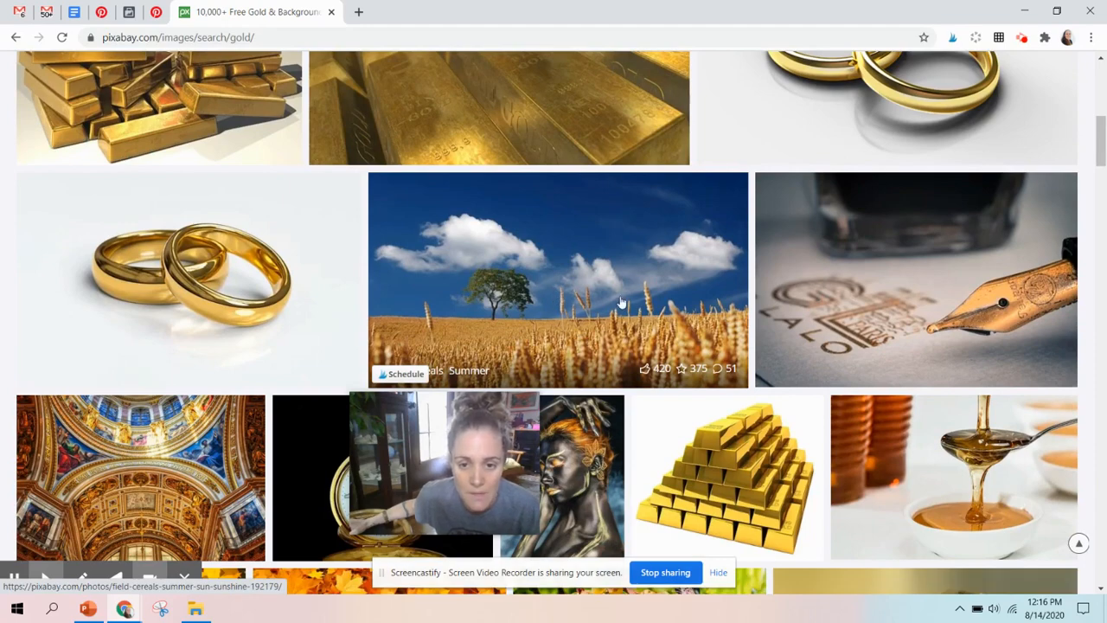
scroll(down, 3)
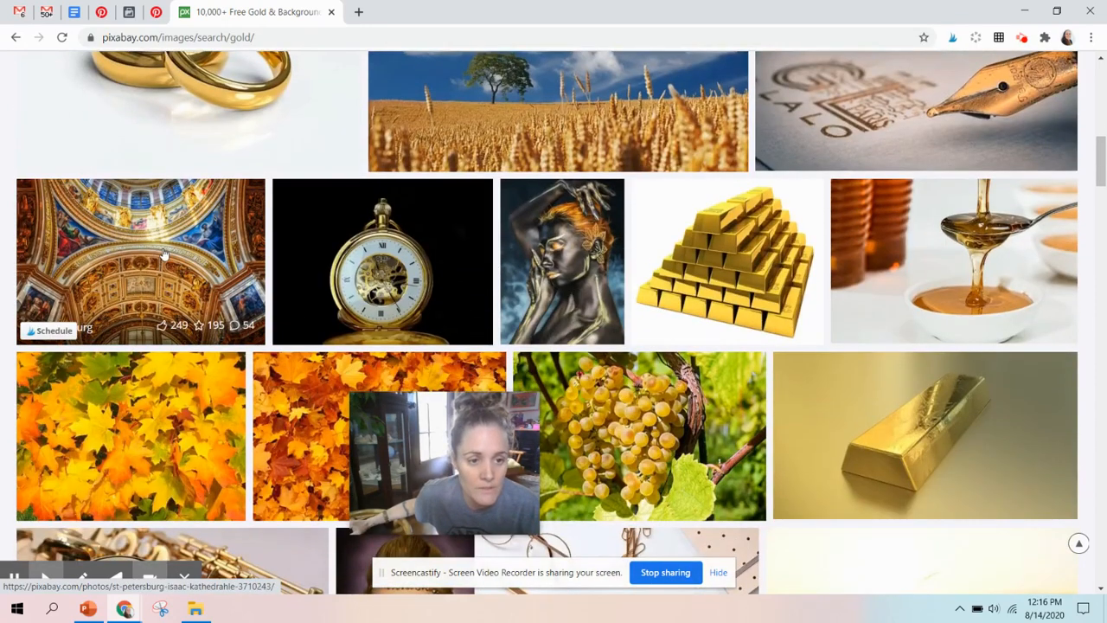
Download the gold cathedral dome photo at 1920×1280 and return to PowerPoint.
click(139, 262)
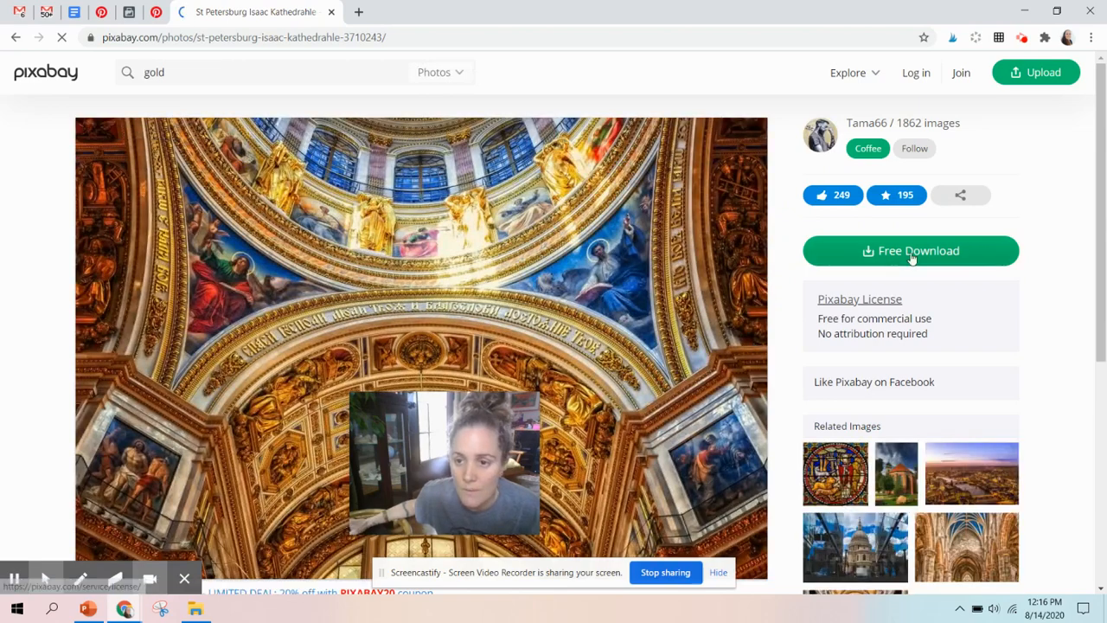
click(910, 250)
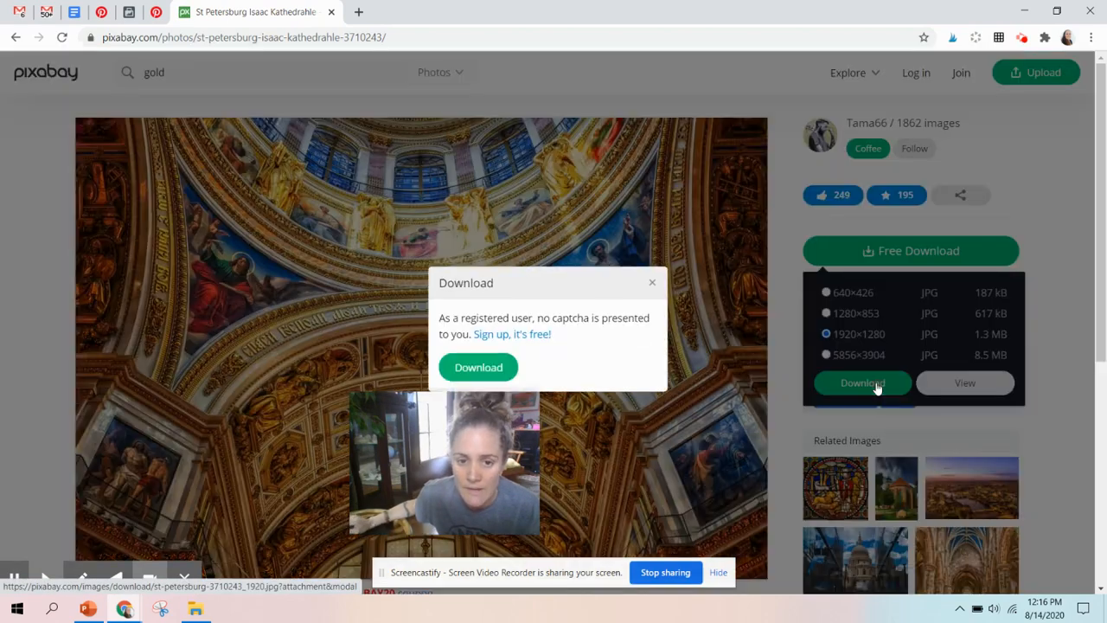
click(478, 367)
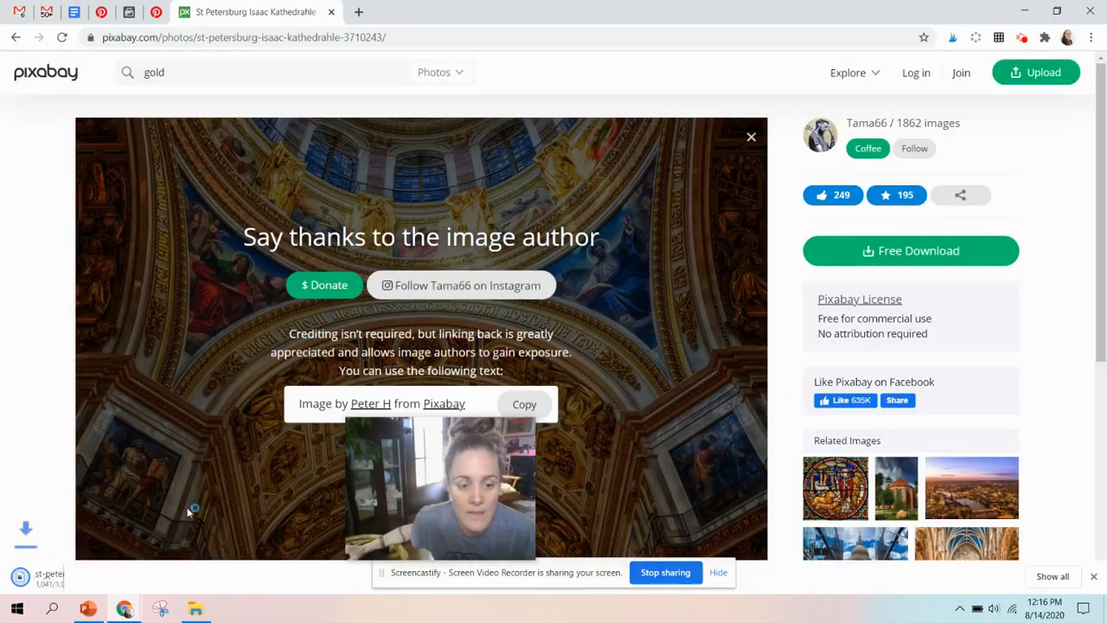
click(89, 608)
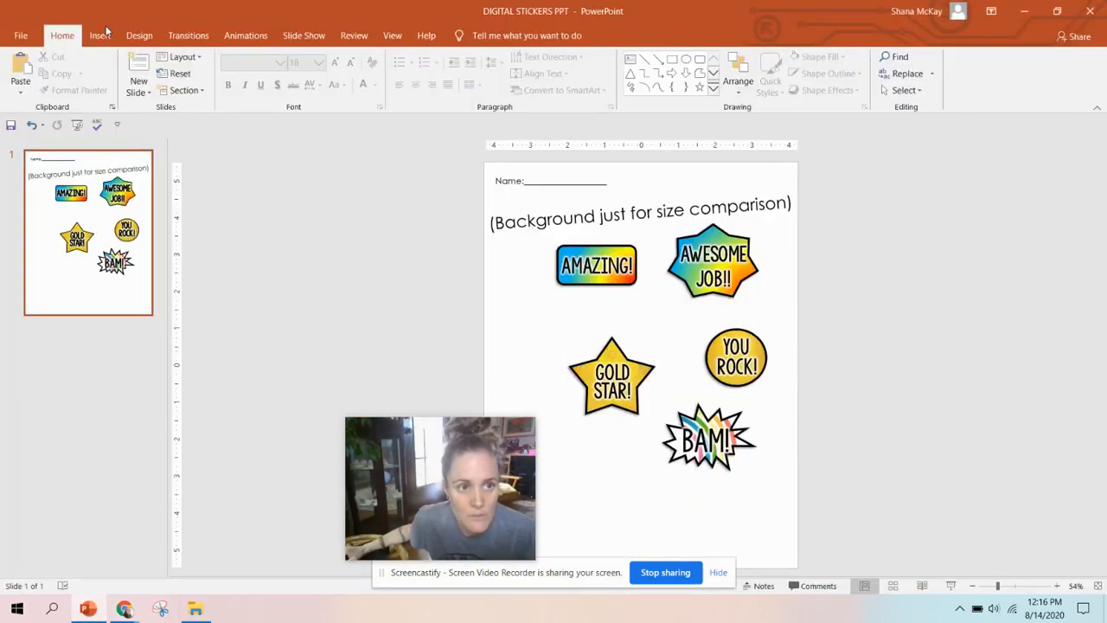
Draw a Regular Pentagon below the Gold Star and open its shortcut menu.
click(99, 35)
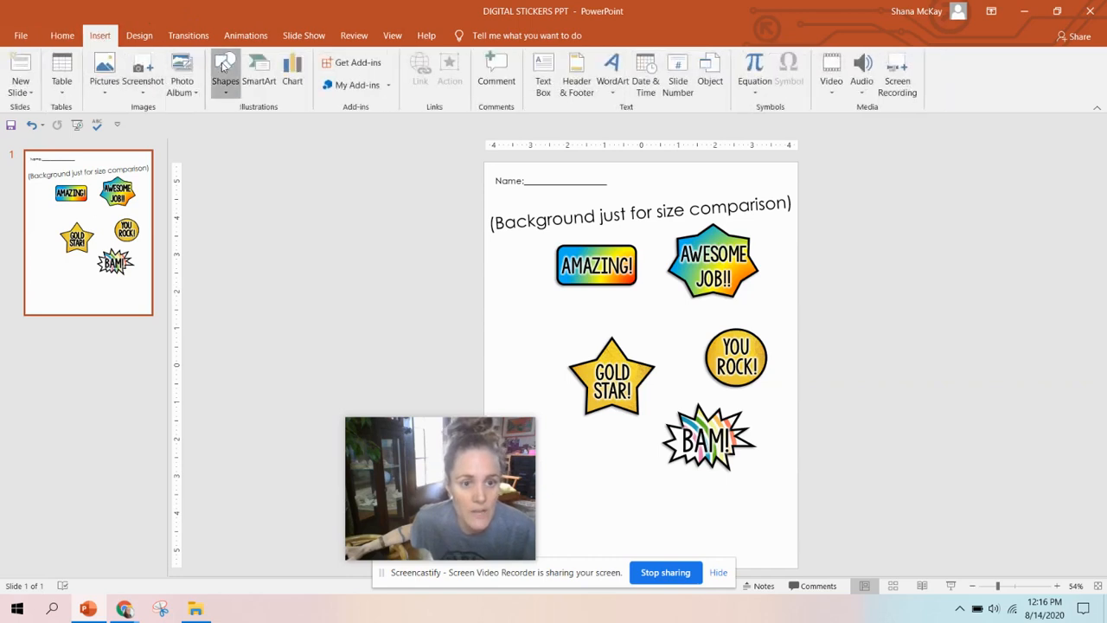
click(225, 73)
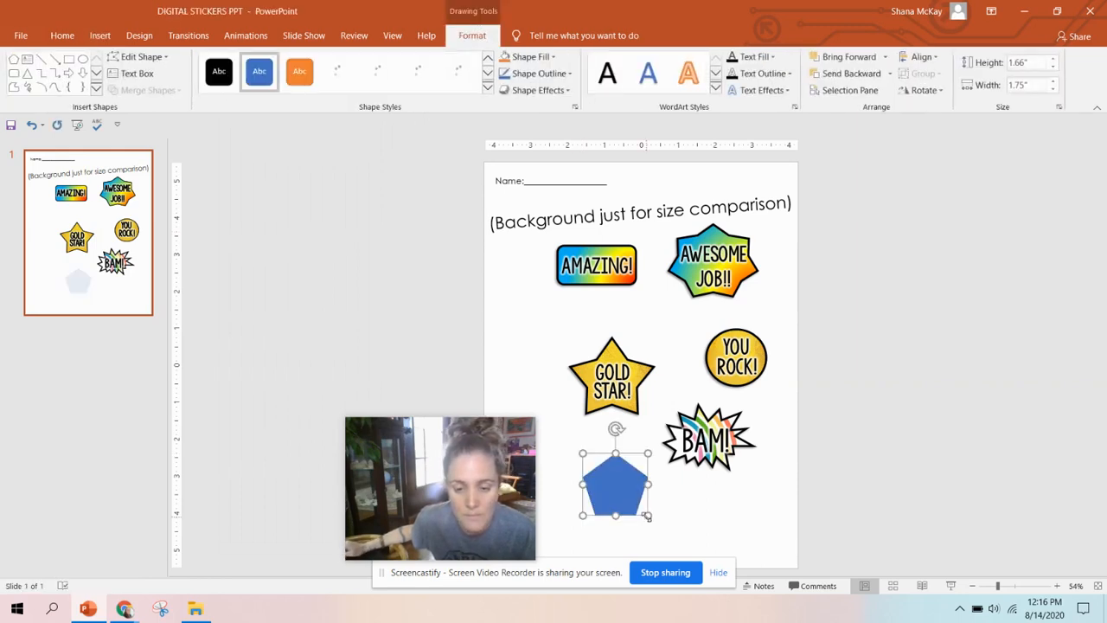
right_click(616, 484)
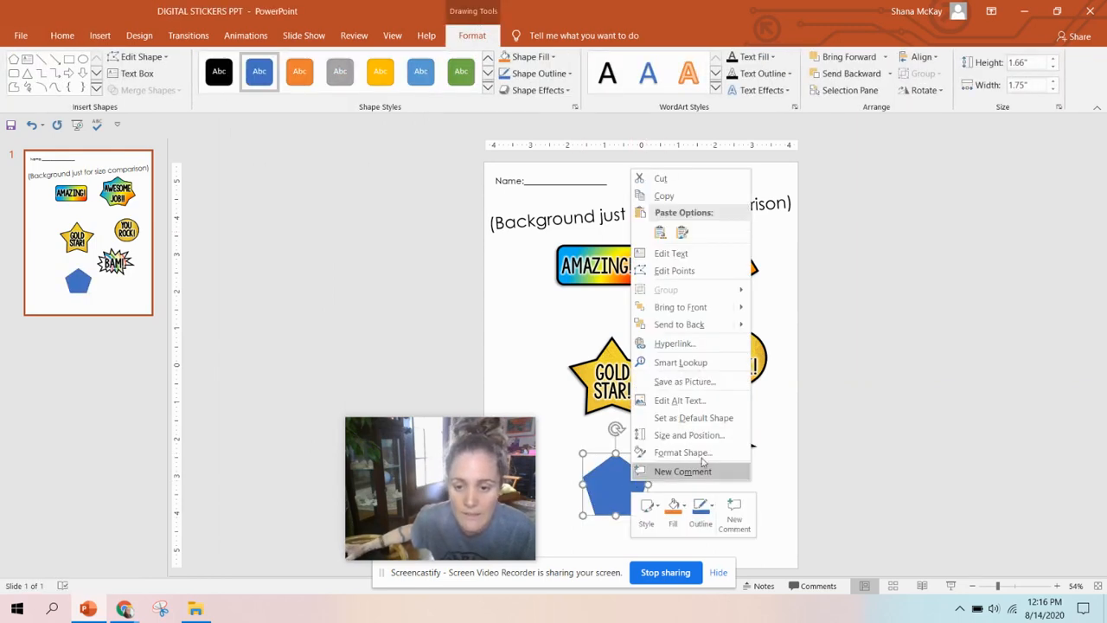
mouse_move(683, 453)
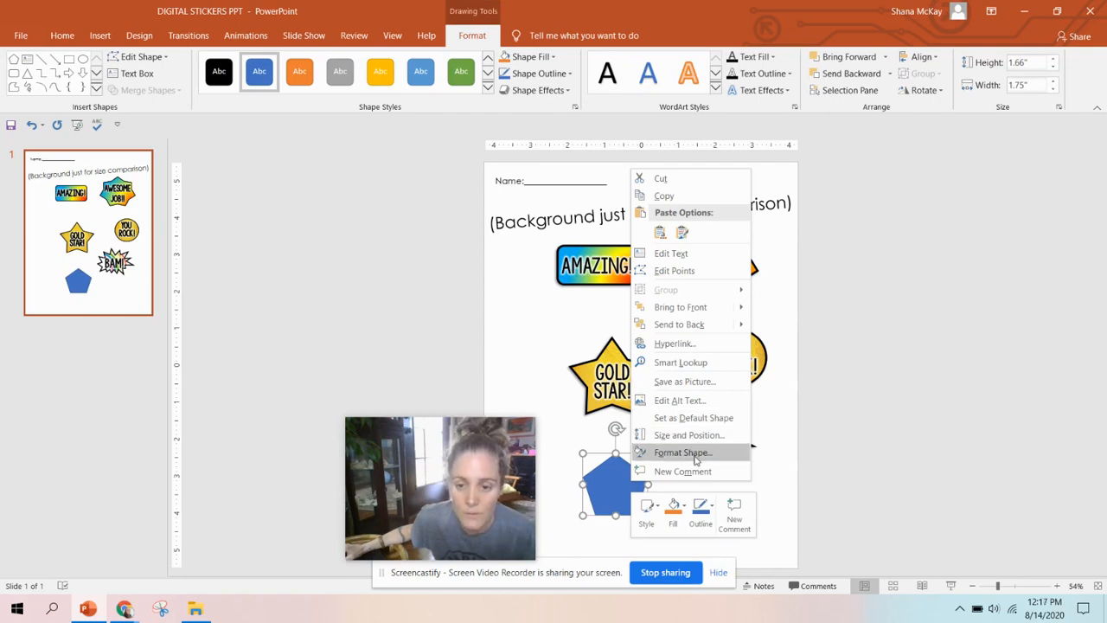
Fill the pentagon with the gold dome photo and give it a solid dark 3 pt outline.
click(683, 452)
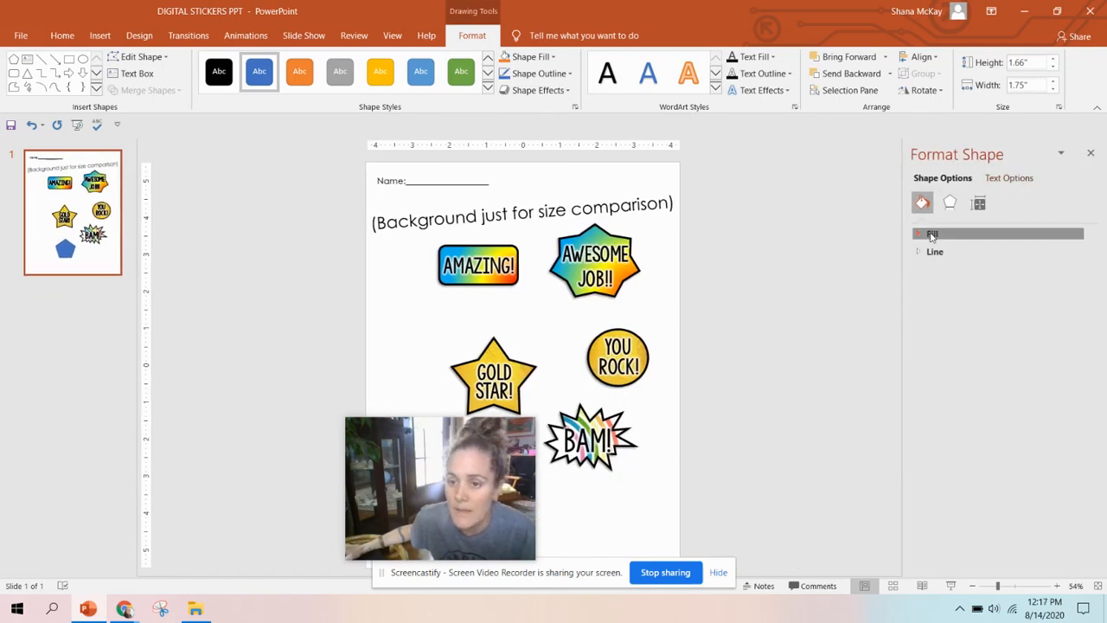
click(933, 234)
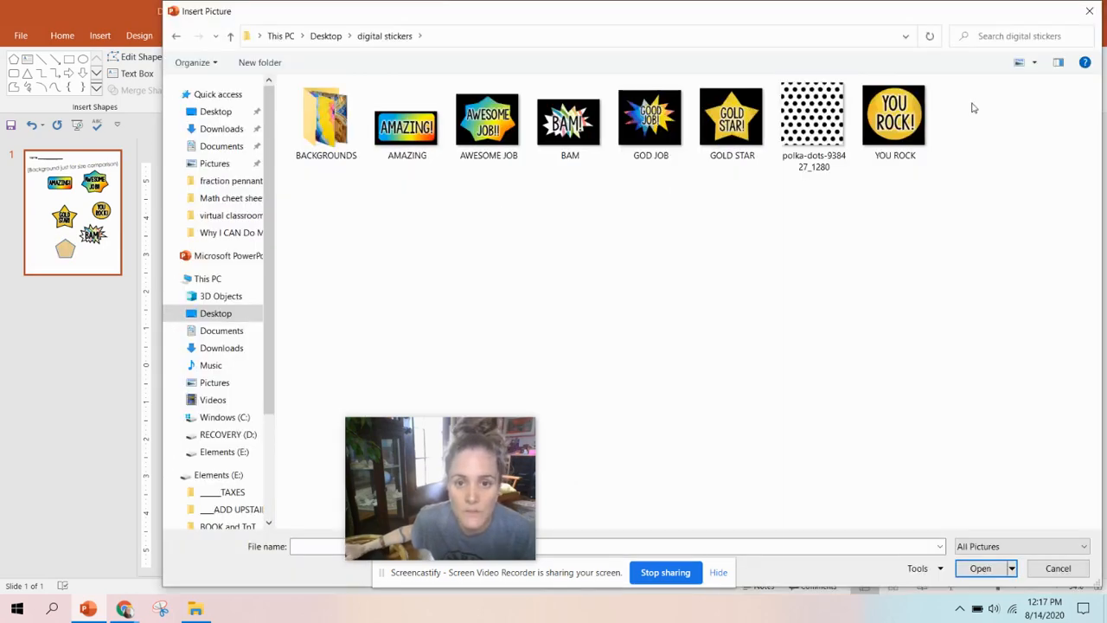
double_click(326, 121)
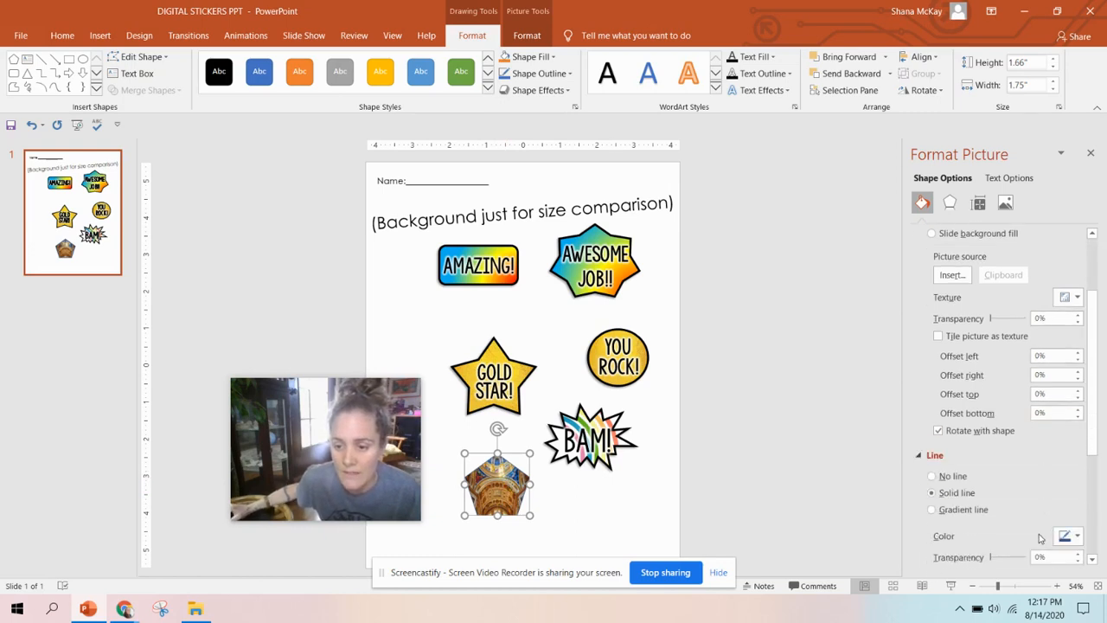
scroll(down, 3)
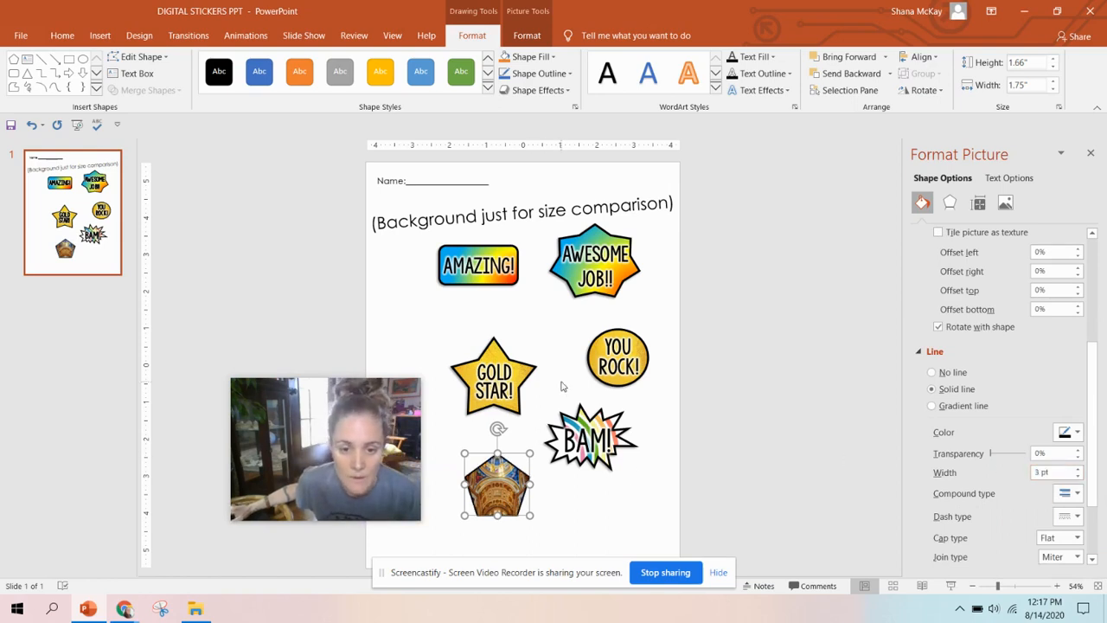
Apply an outer shadow preset: 60% transparency, 4 pt blur, 135°, 3 pt distance.
click(950, 202)
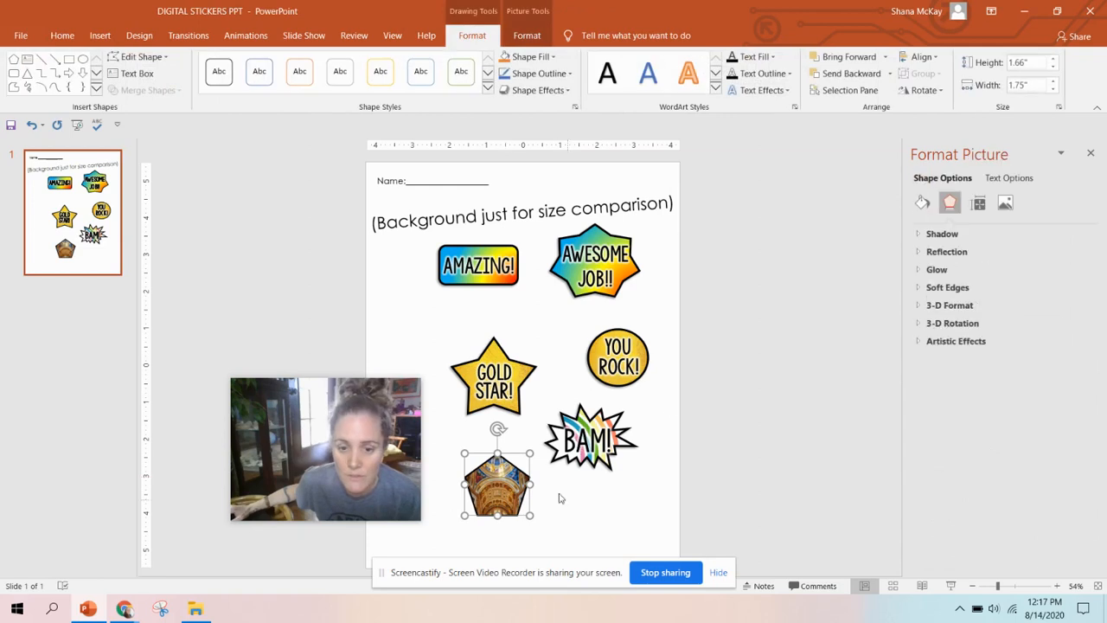
click(942, 234)
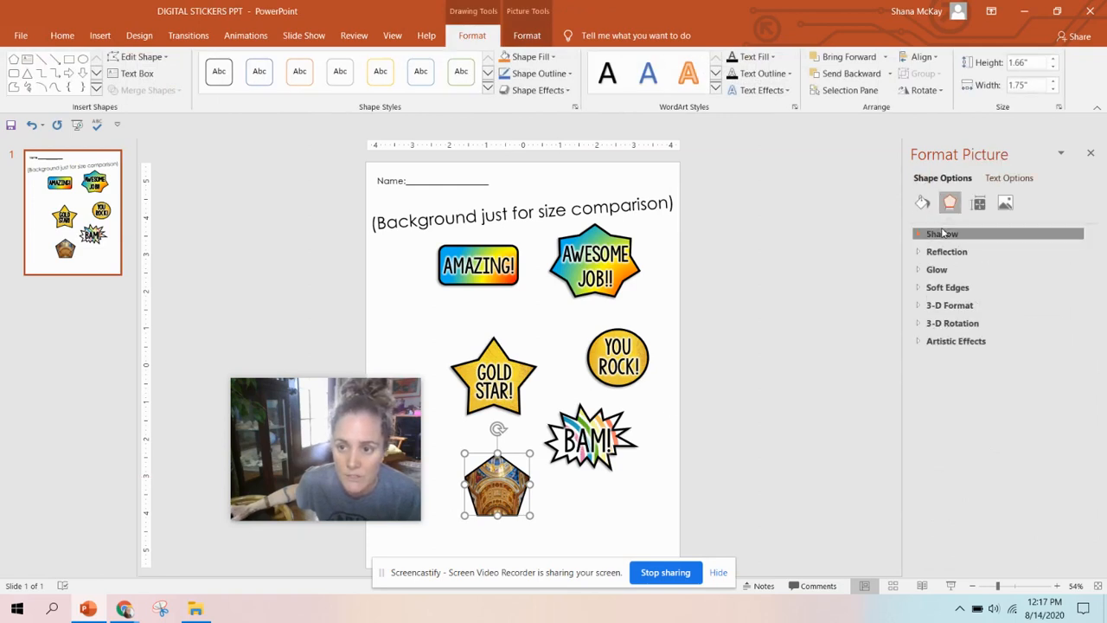
click(942, 233)
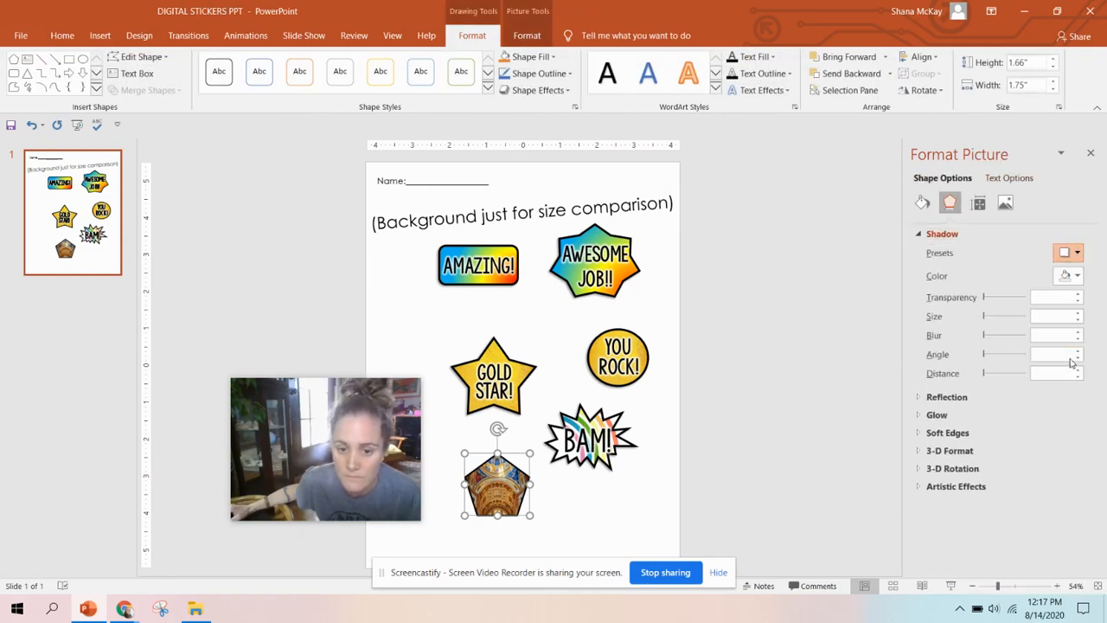
click(1068, 252)
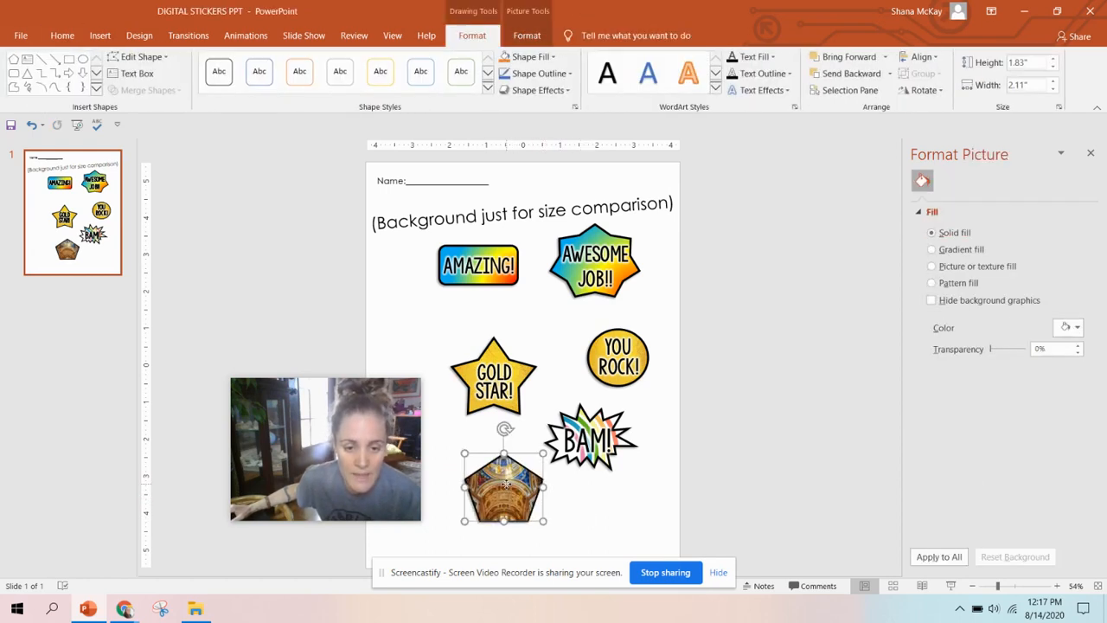
click(949, 203)
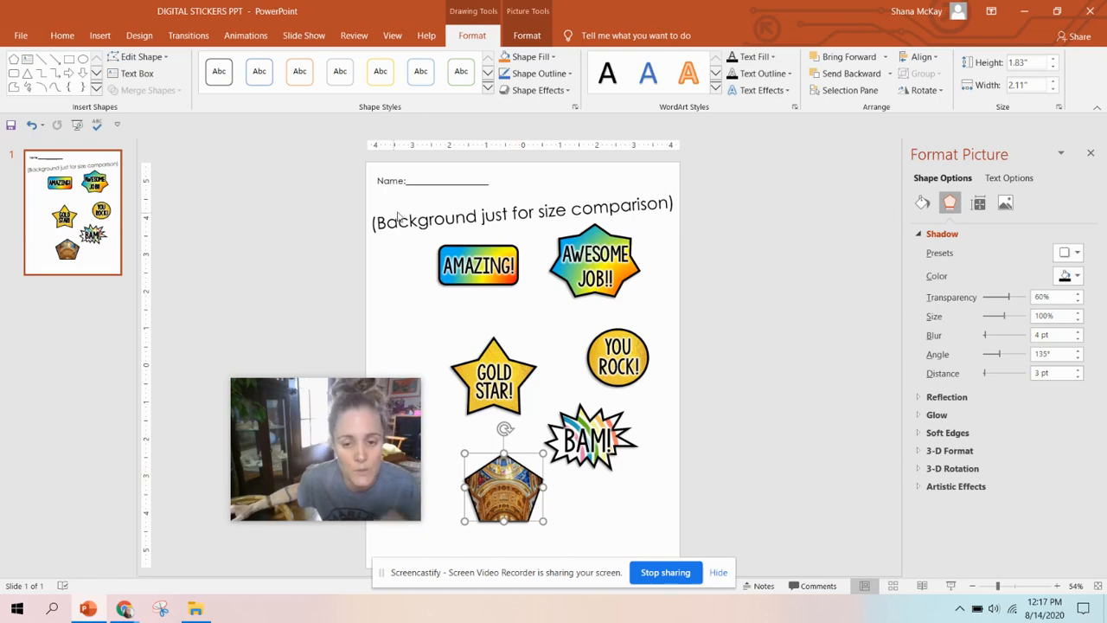
Add 'AWESOME!' over the pentagon in KG Sorry Not Sorry at size 60.
click(493, 376)
text(AWESO)
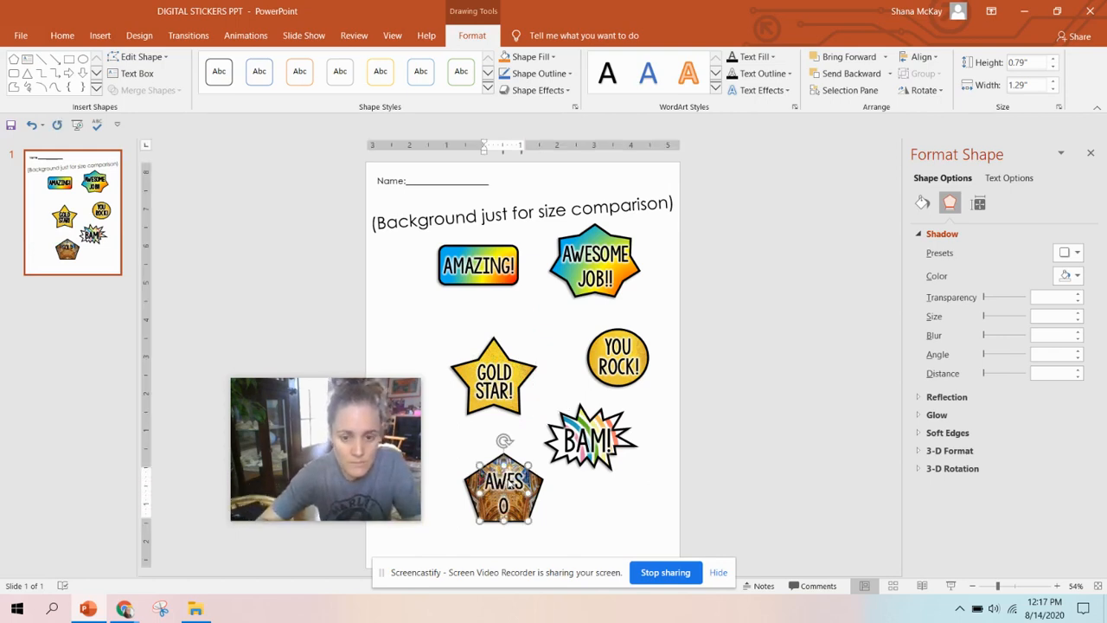
click(61, 35)
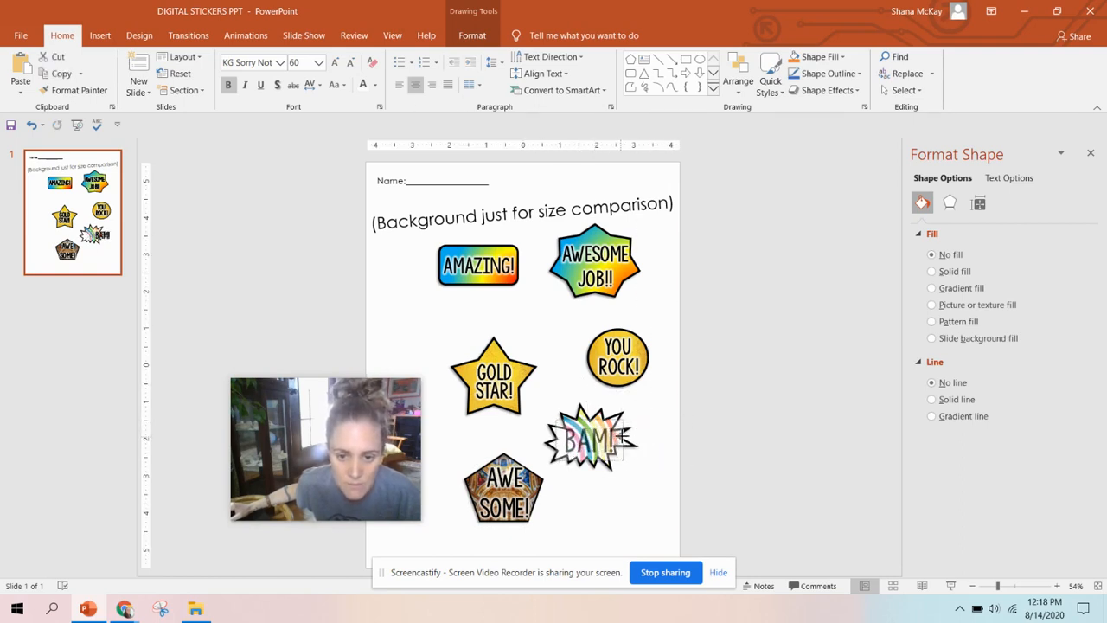
click(592, 437)
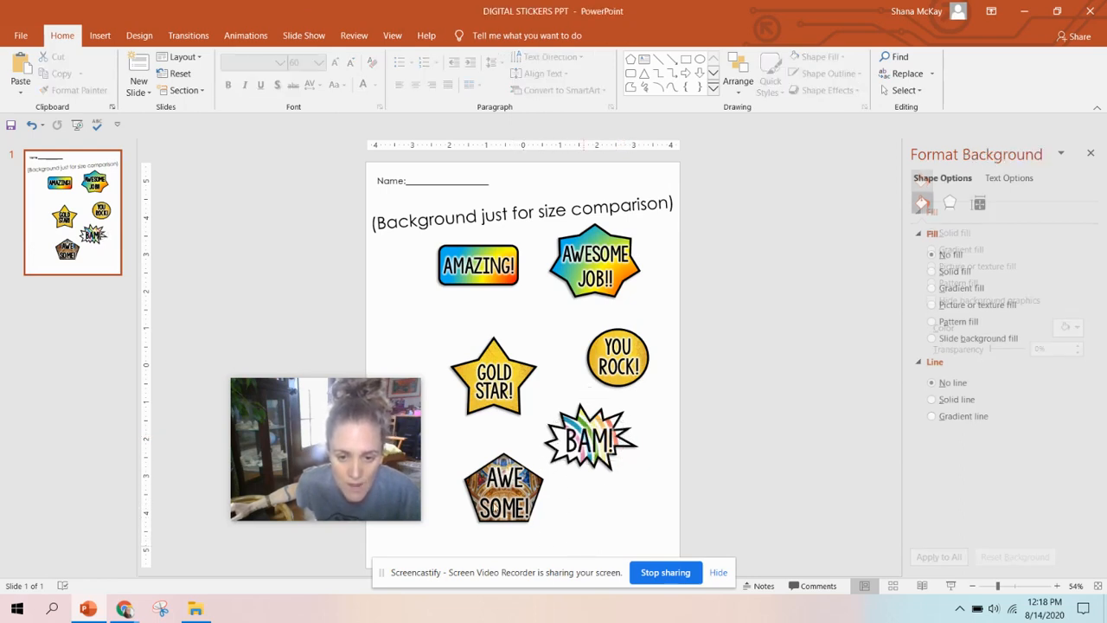
Save the pentagon and its text together as a PNG picture named AWESOME.
click(503, 484)
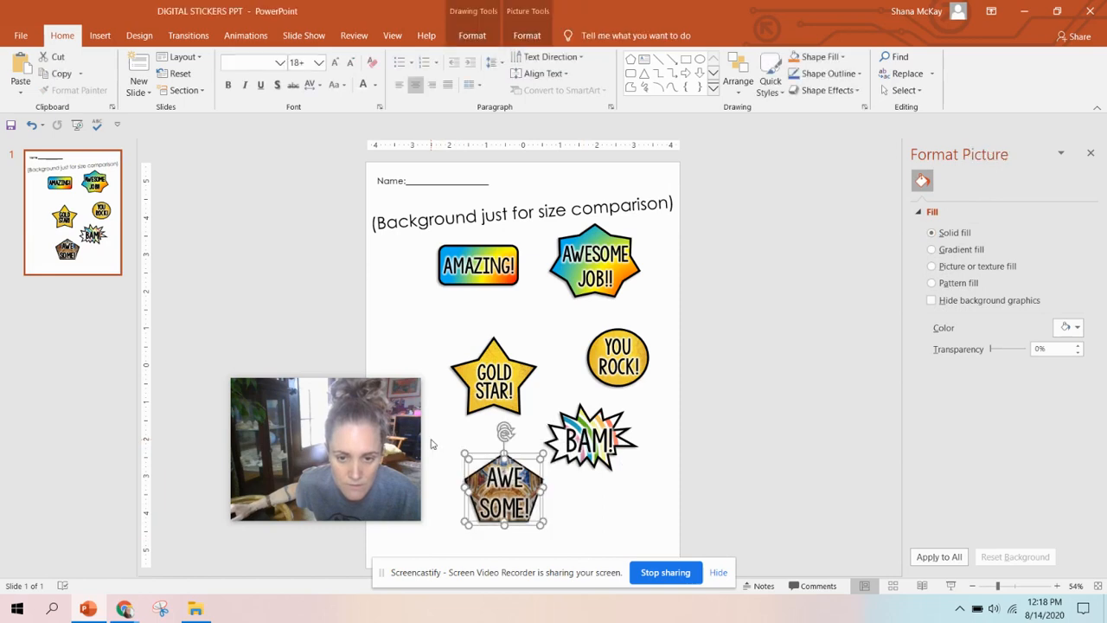
right_click(504, 484)
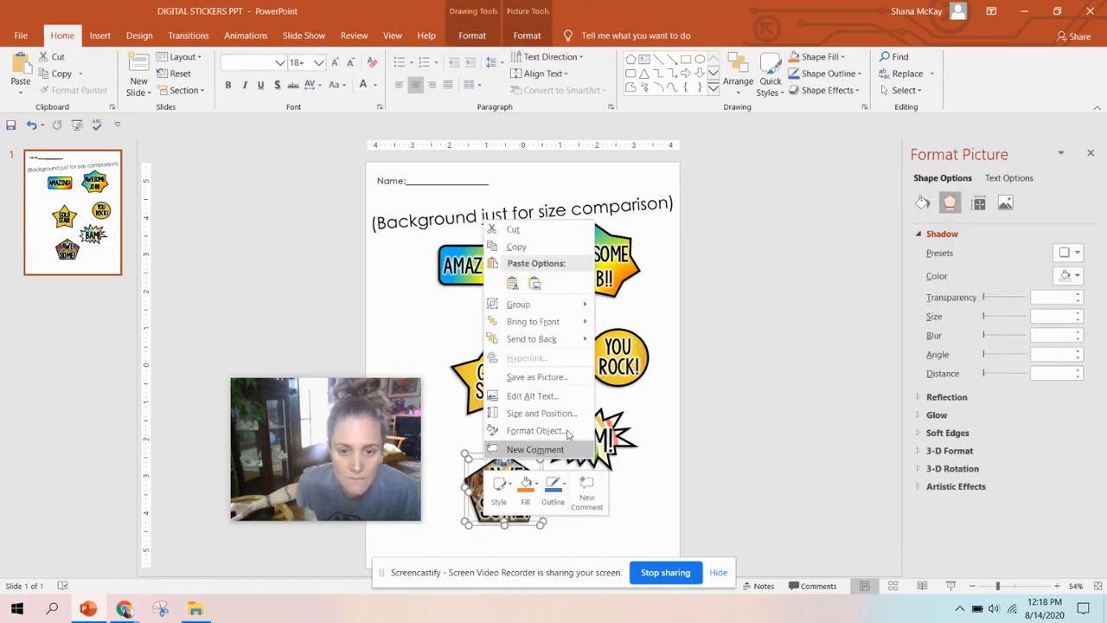
click(536, 377)
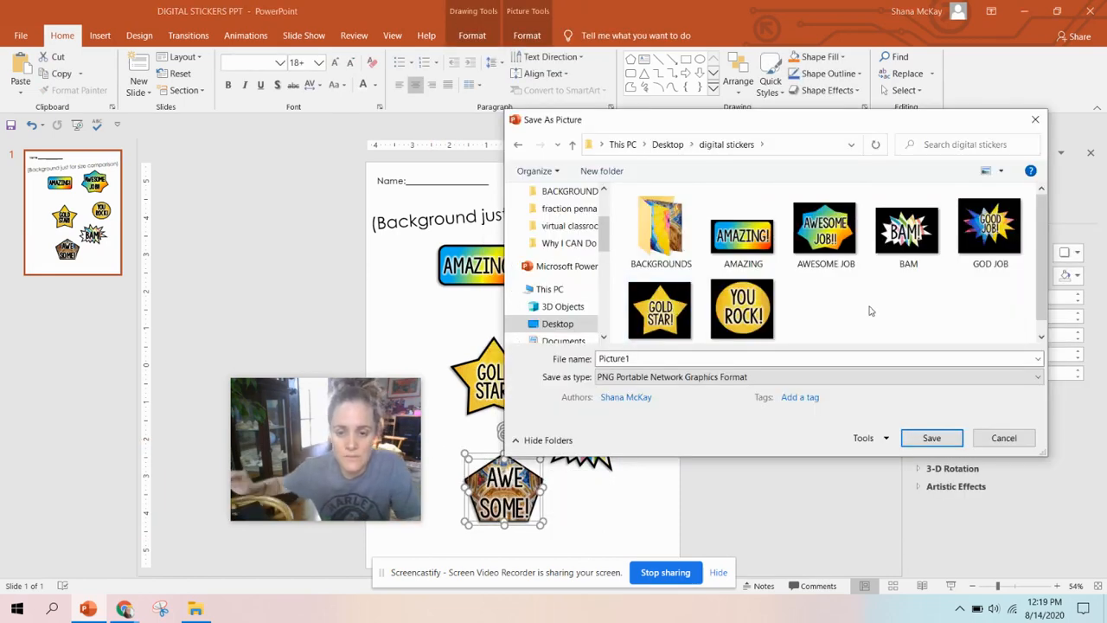
click(814, 359)
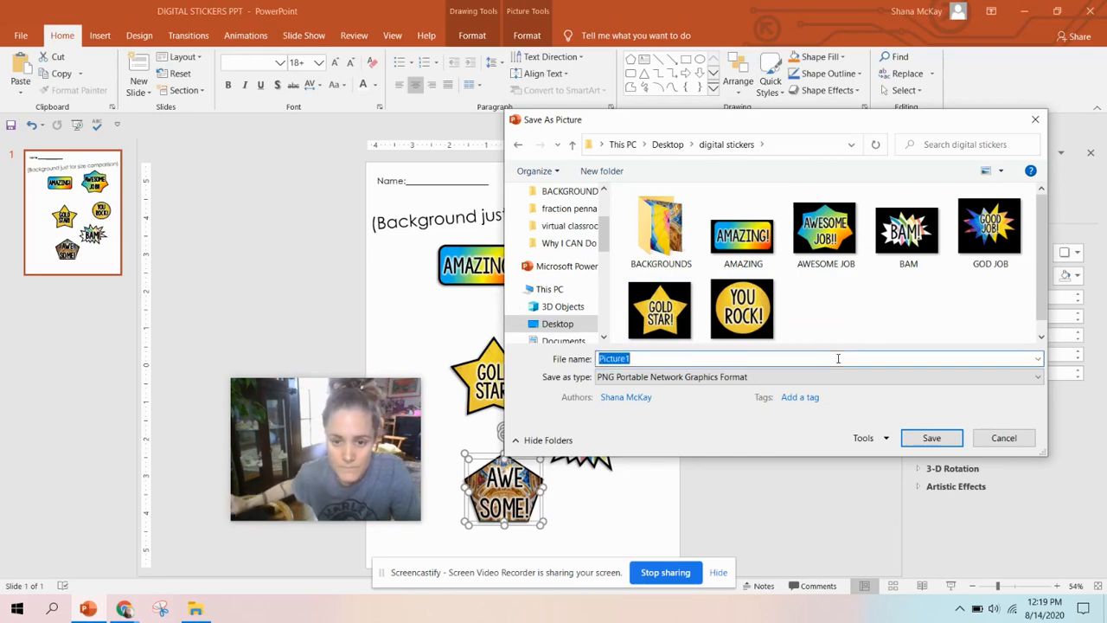
text(AWESOM)
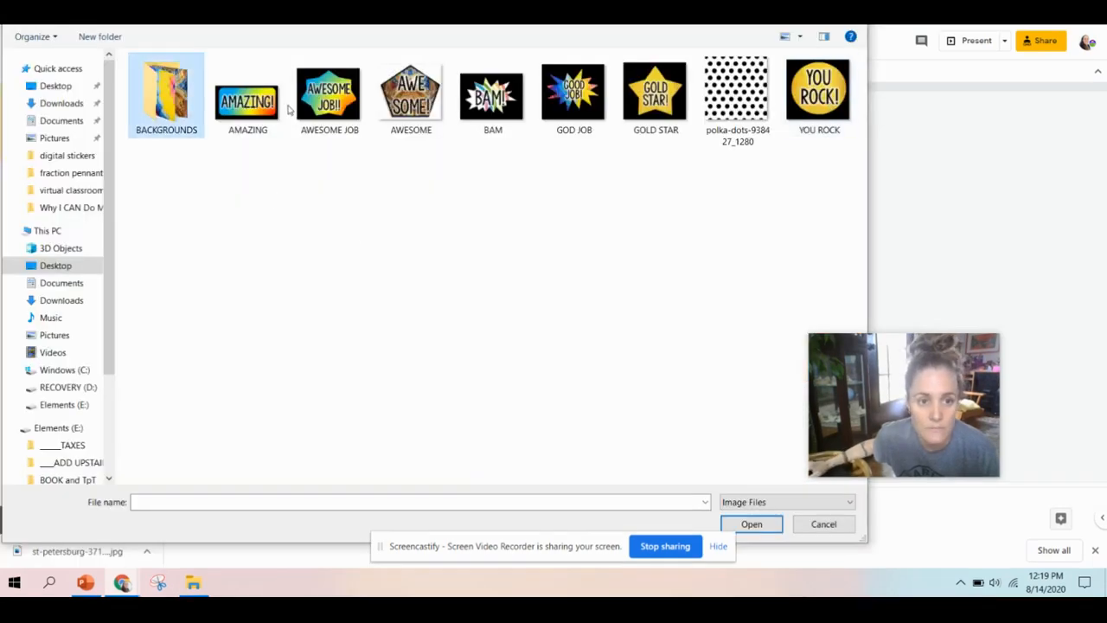
Insert the AWESOME sticker and drag it up onto the puzzle near the G piece.
click(751, 523)
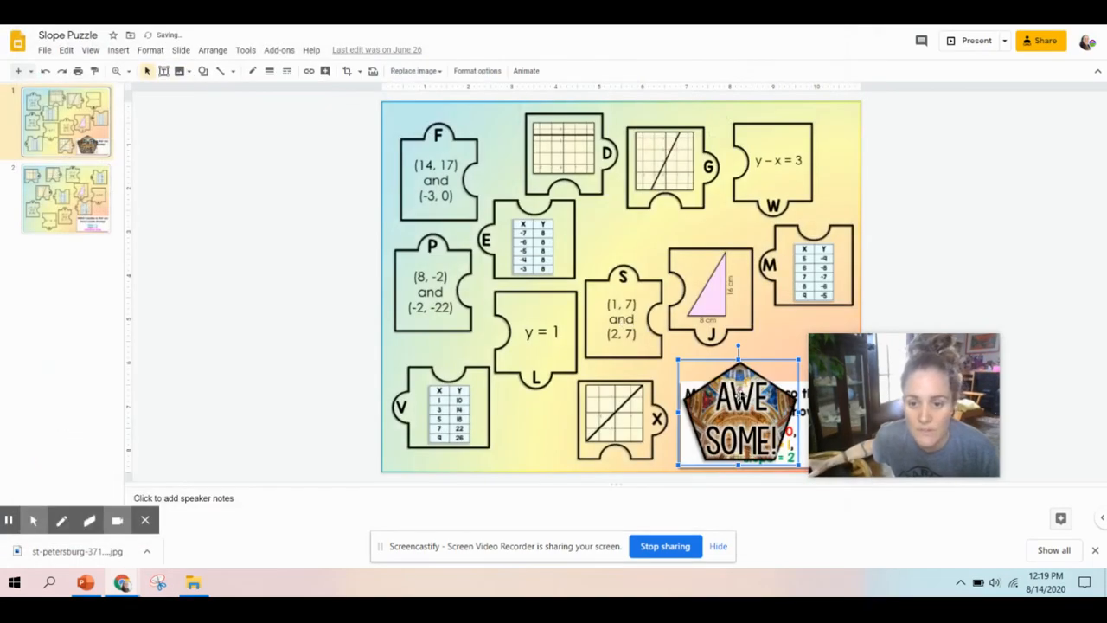
drag(738, 415, 709, 251)
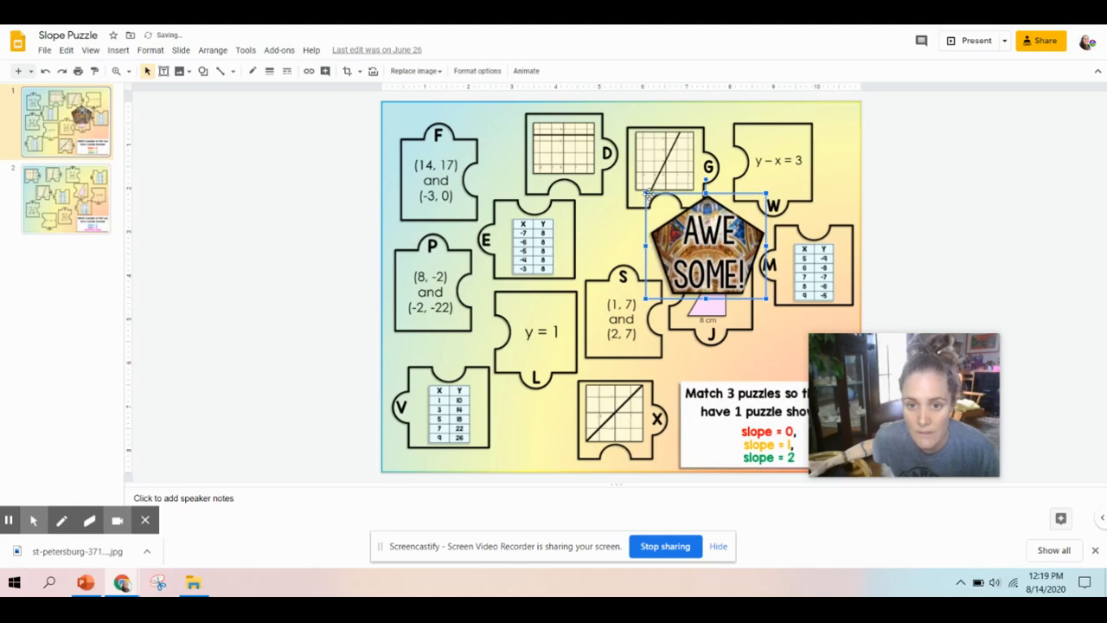
drag(707, 255, 751, 182)
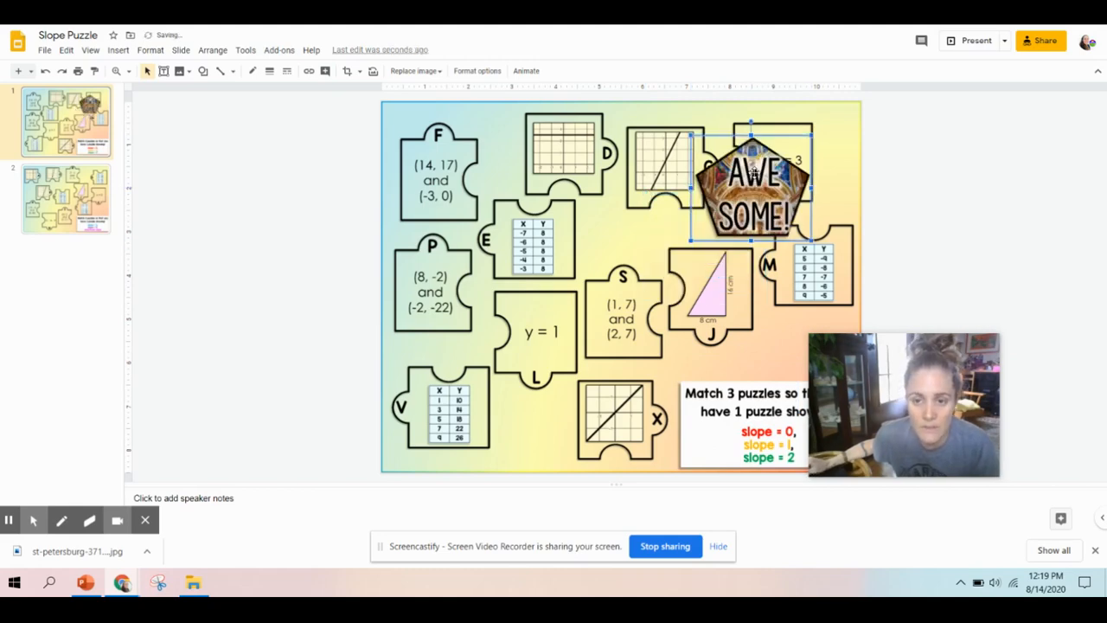
drag(751, 186, 660, 234)
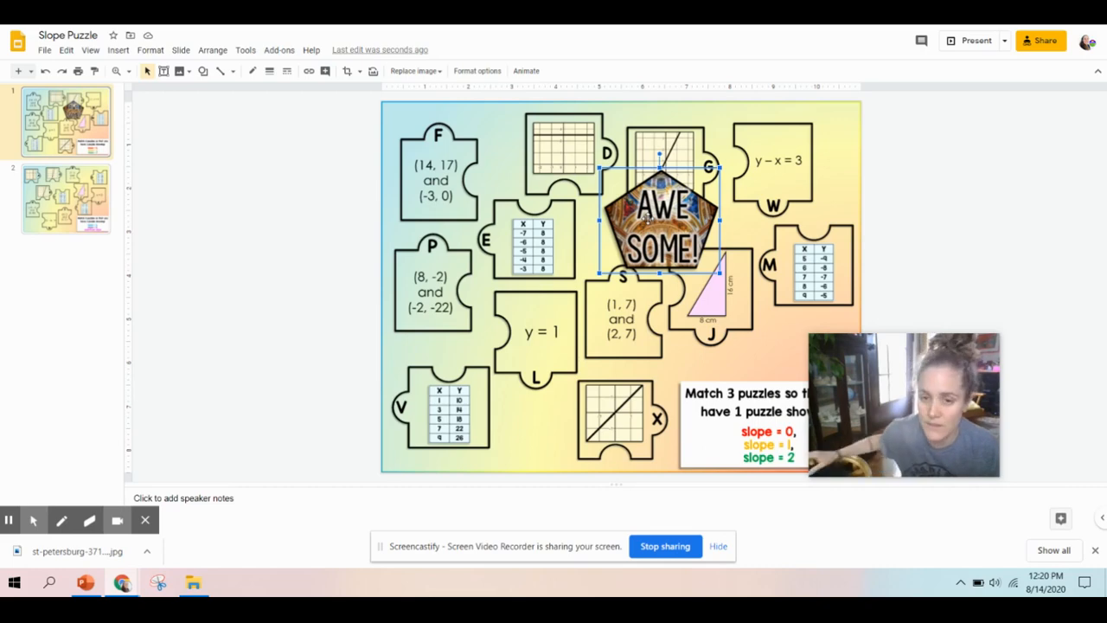
mouse_move(682, 365)
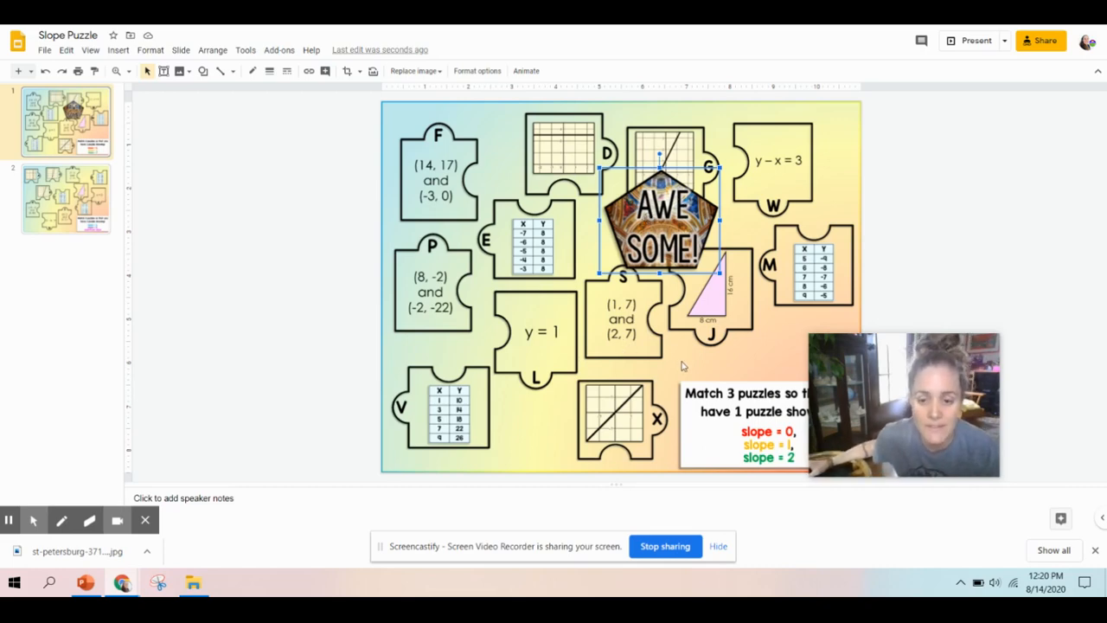